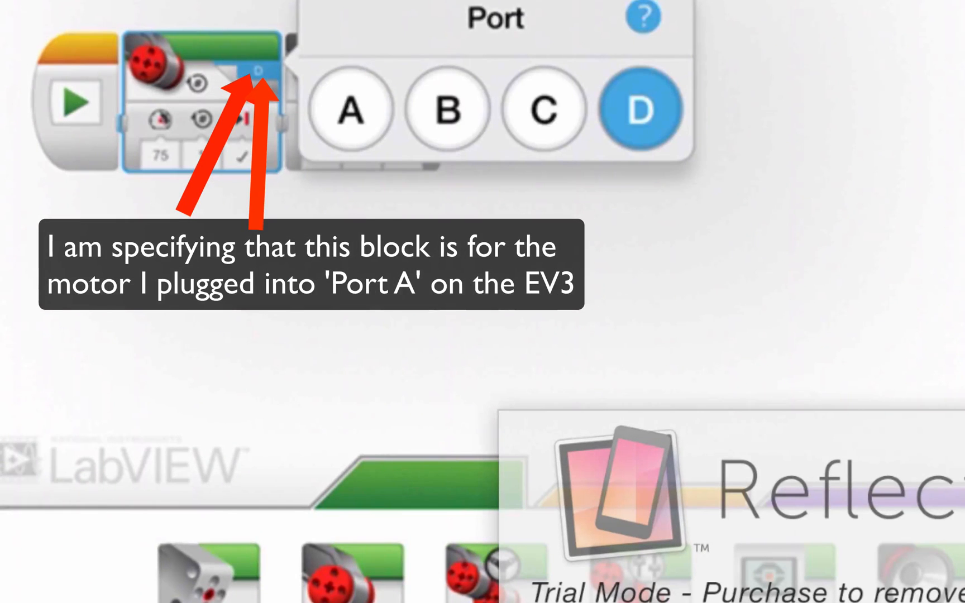
Set the first Large Motor block to port A running continuously (On) at power 75.
left_click(350, 109)
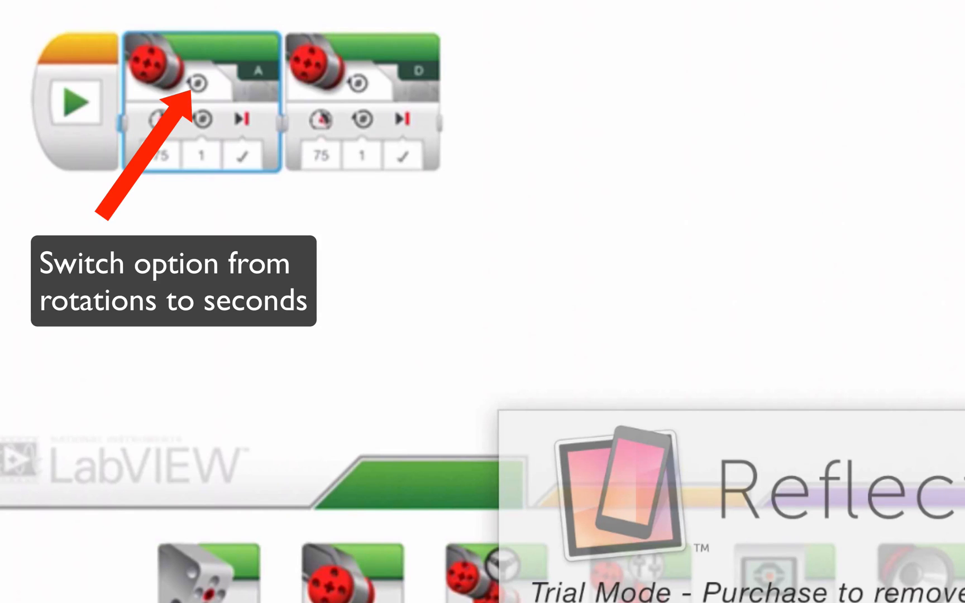
left_click(197, 83)
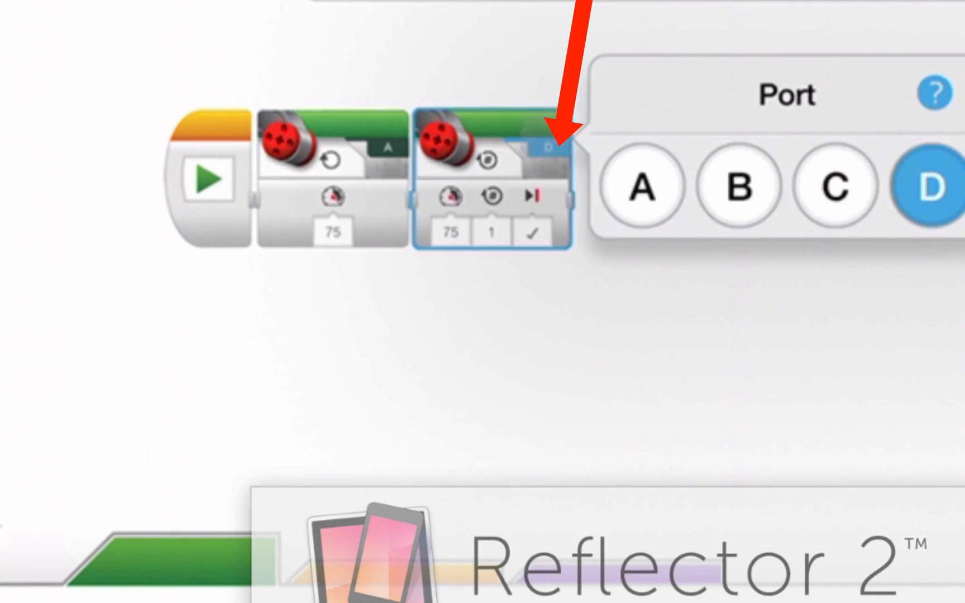
Set the second Large Motor block to port B running continuously (On) at power 75.
left_click(732, 187)
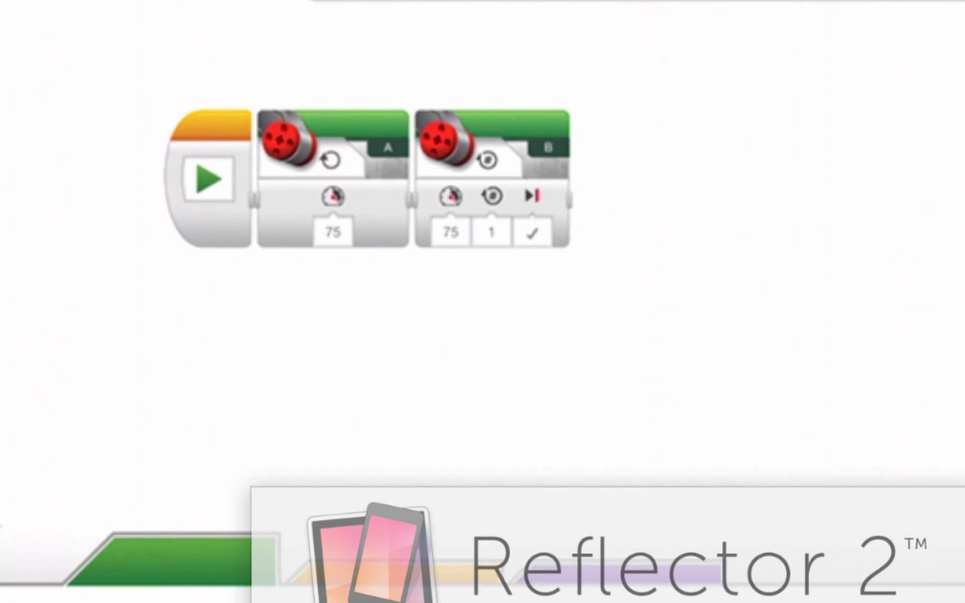
left_click(486, 161)
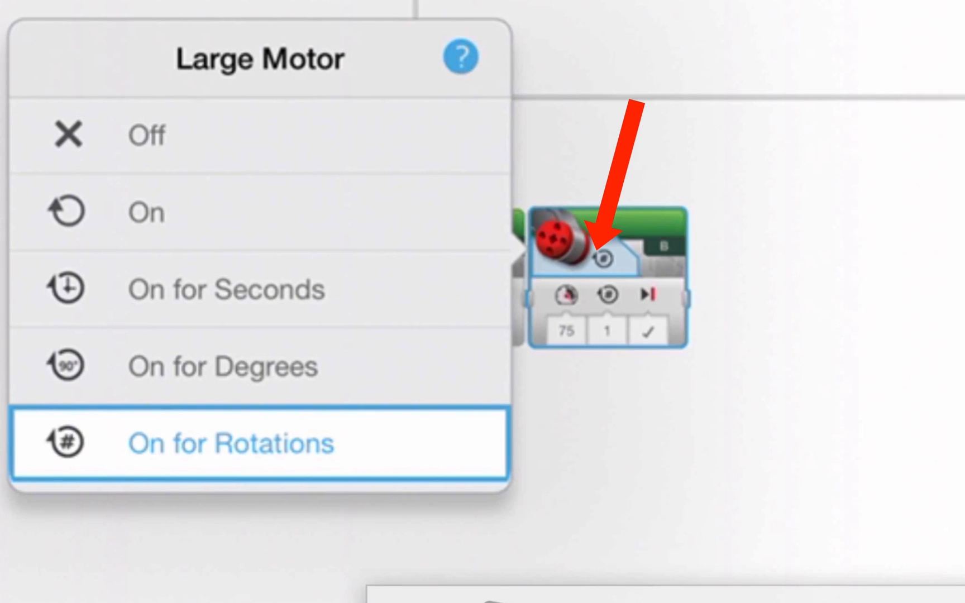
left_click(147, 211)
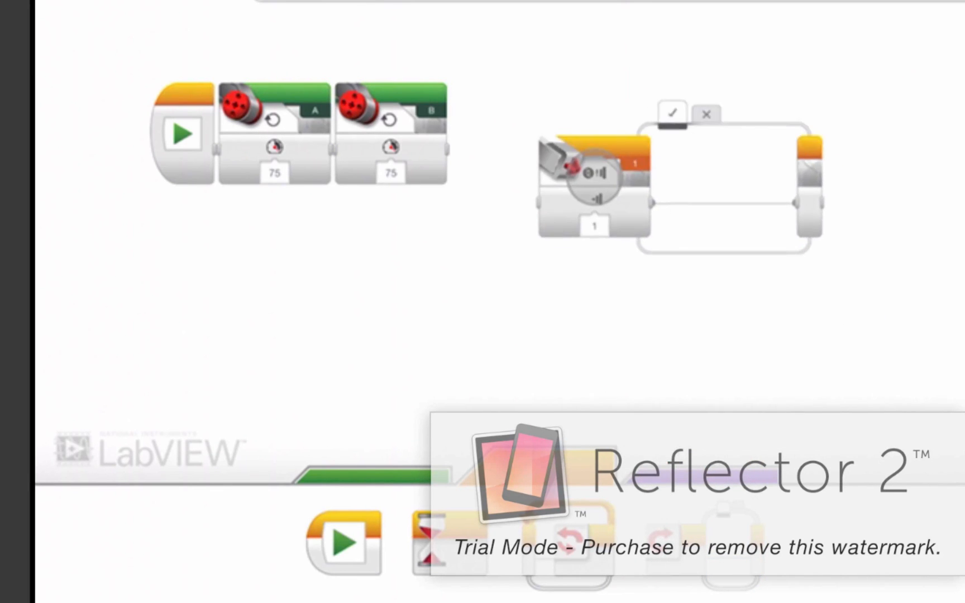
Snap the switch after the motors and make it compare Ultrasonic Sensor distance in centimetres below 15.
left_click_drag(582, 179, 492, 132)
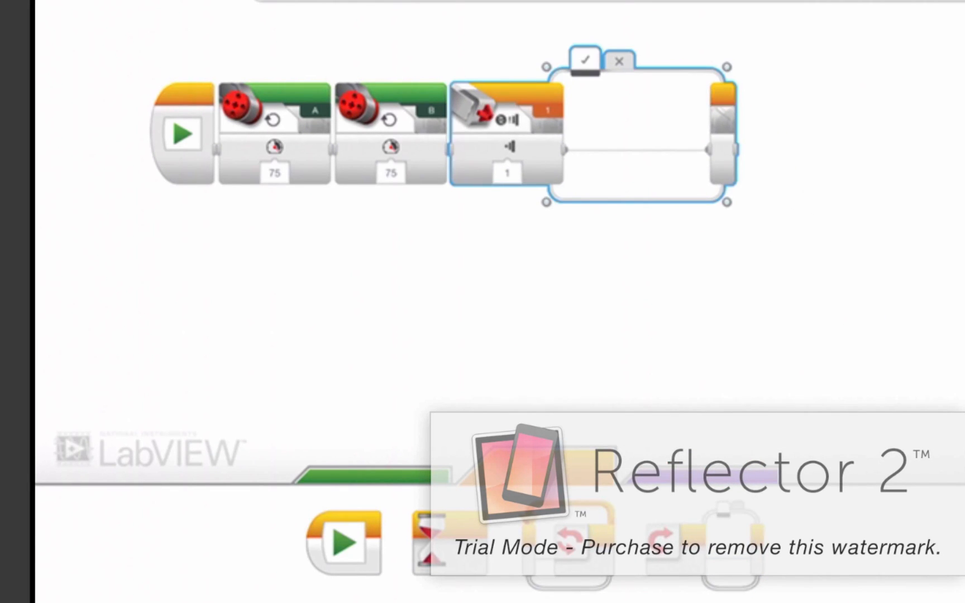
left_click(481, 114)
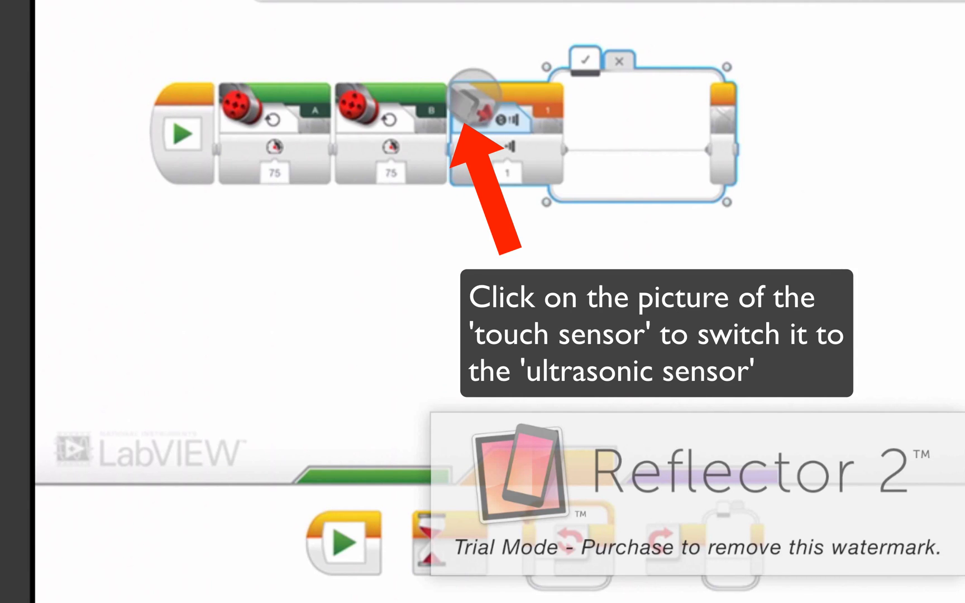
left_click(477, 119)
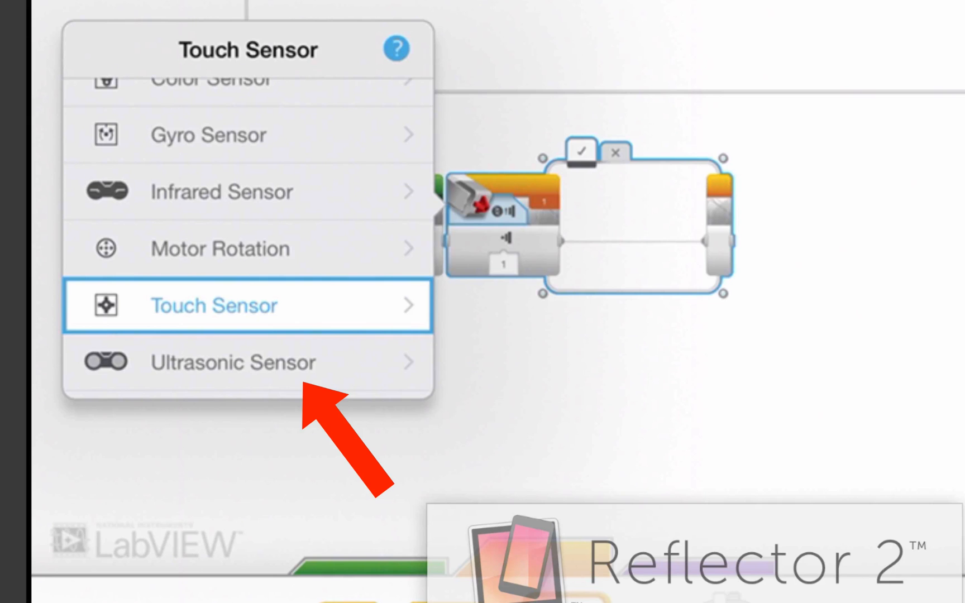
left_click(232, 362)
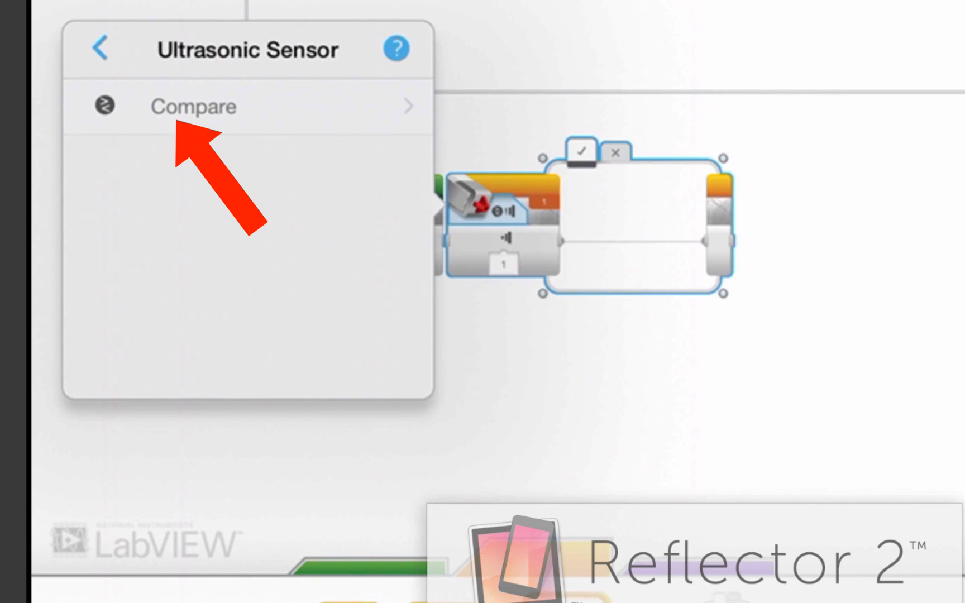
left_click(194, 106)
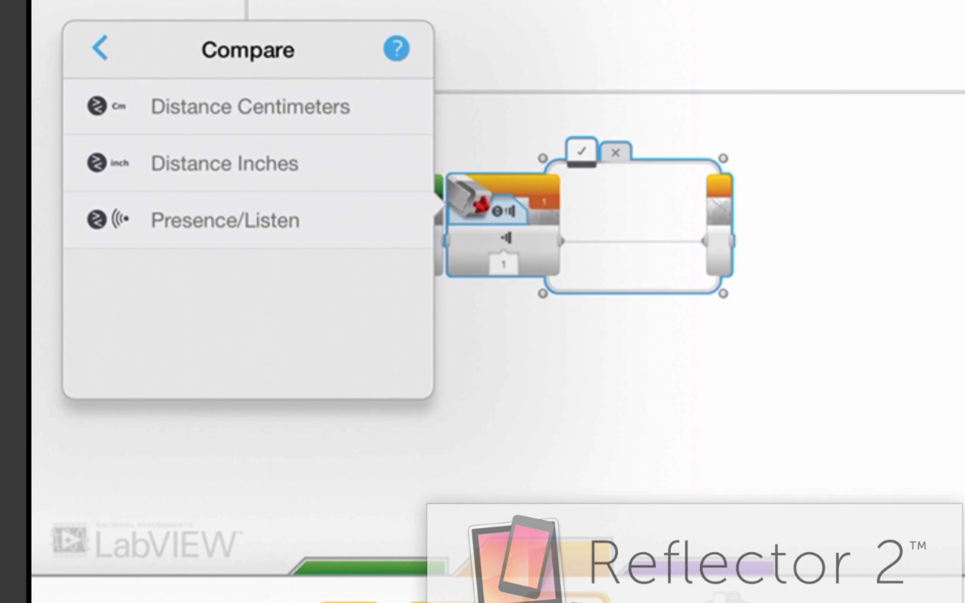
left_click(248, 106)
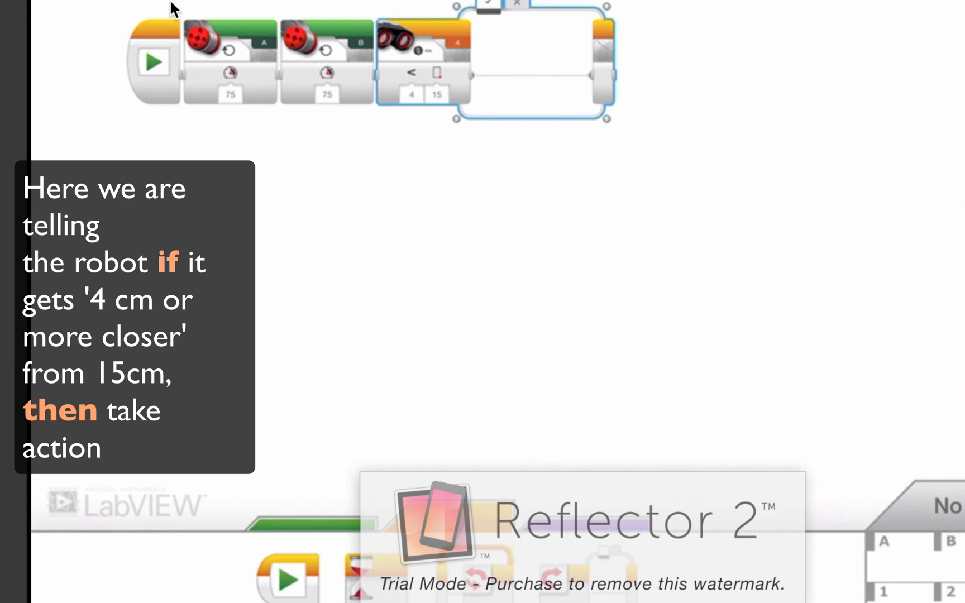
left_click(412, 73)
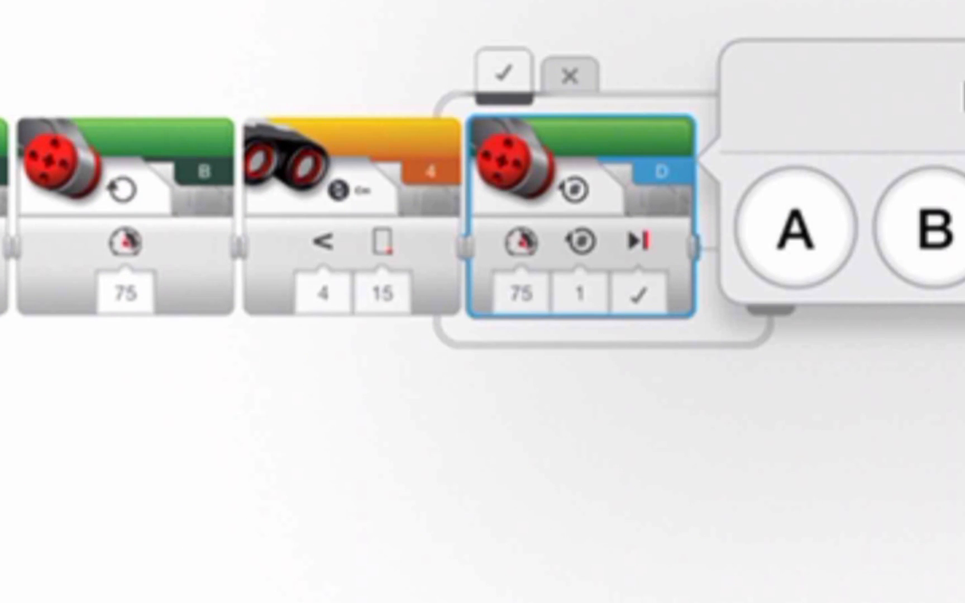
In the true case, set the reversing motor to port A at power -87 for a timed run.
left_click(798, 232)
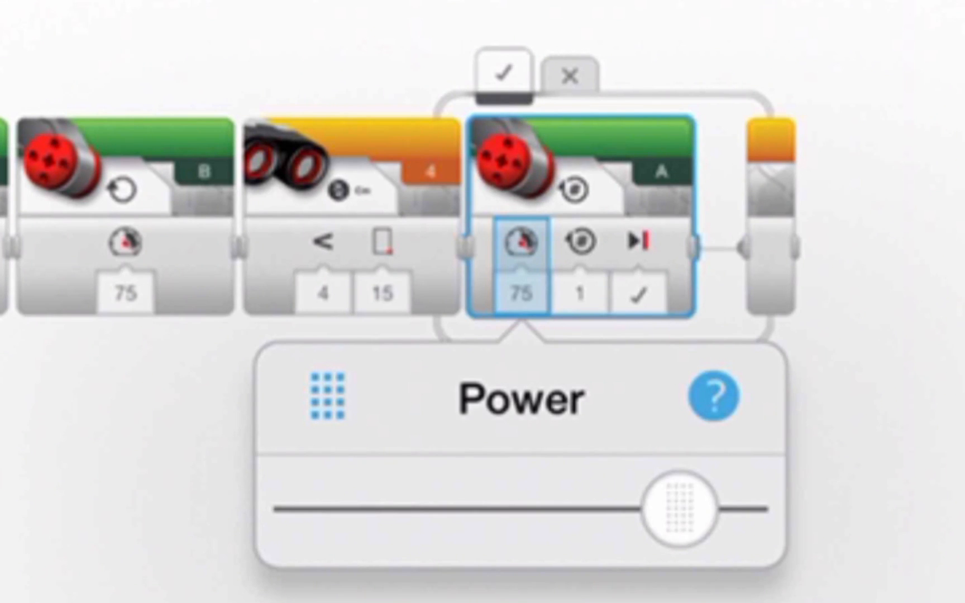
left_click_drag(680, 499, 370, 499)
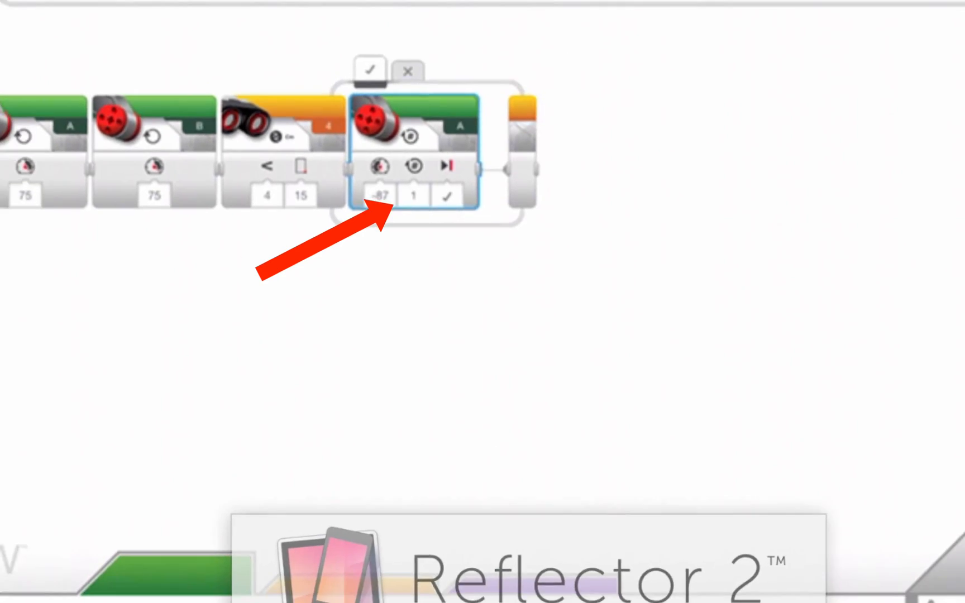
left_click(413, 195)
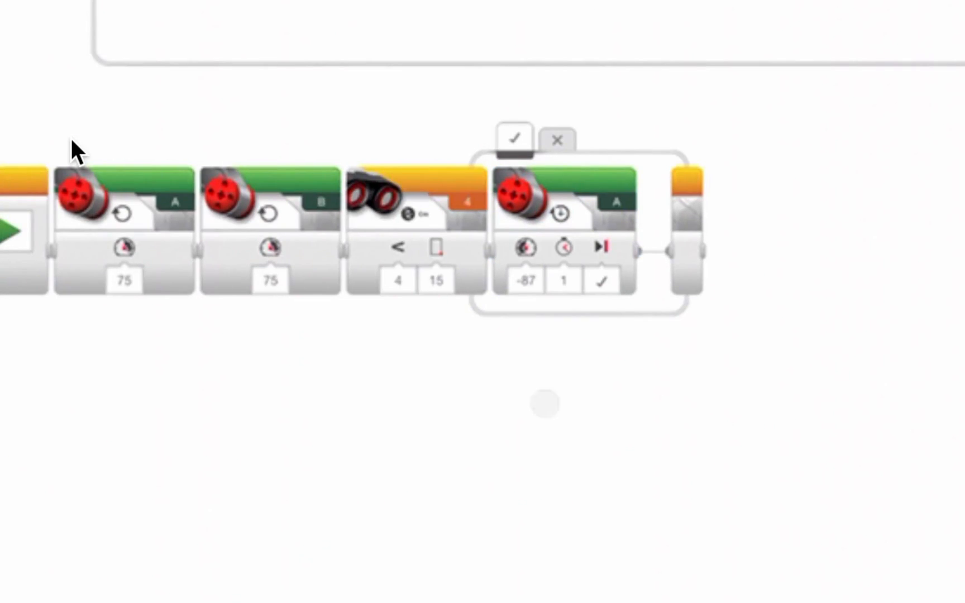
left_click(589, 250)
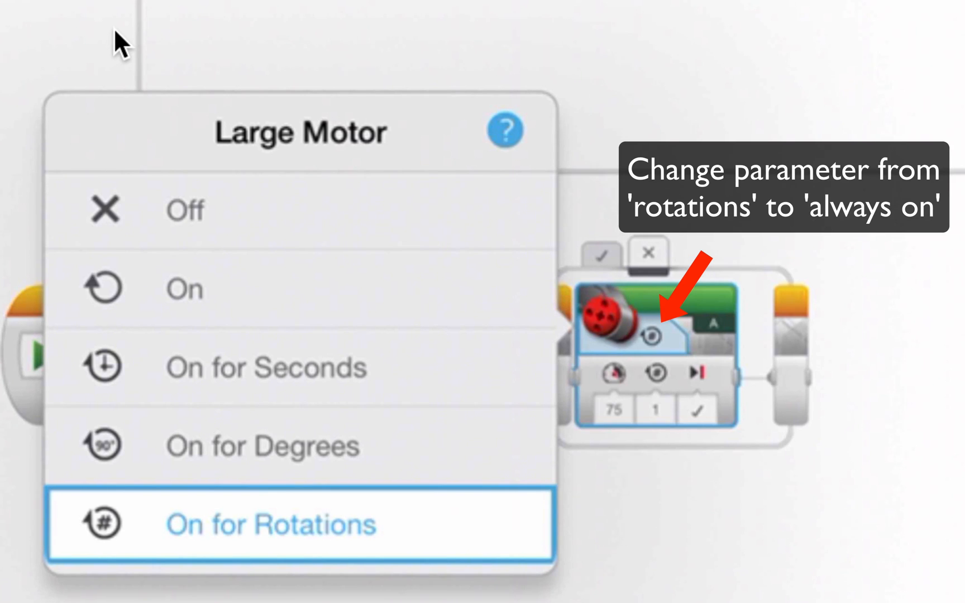
Set the following motor A block inside the switch to On so it runs continuously.
left_click(185, 288)
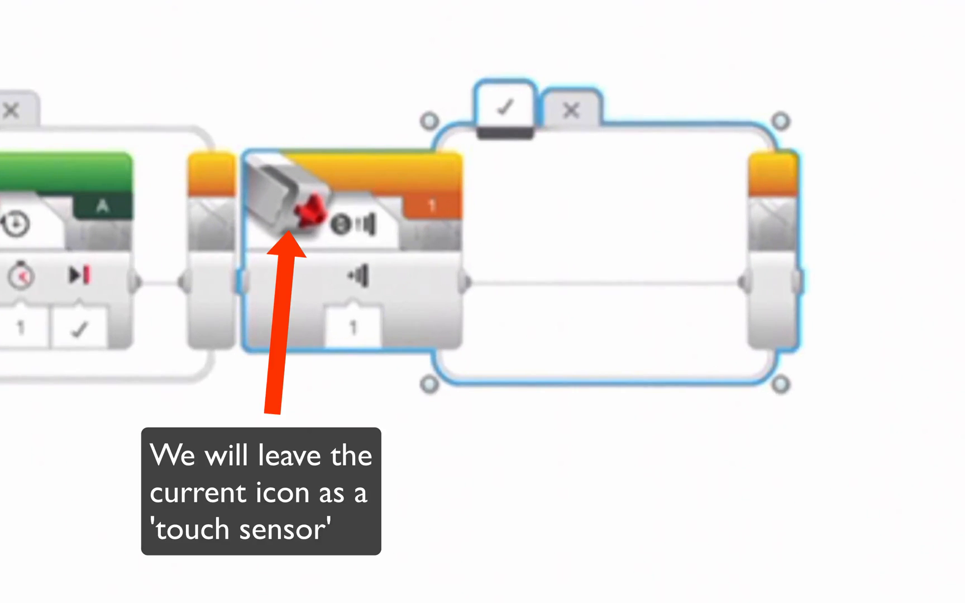
Assign the Move Steering block in the touch switch to ports A+B.
left_click(351, 271)
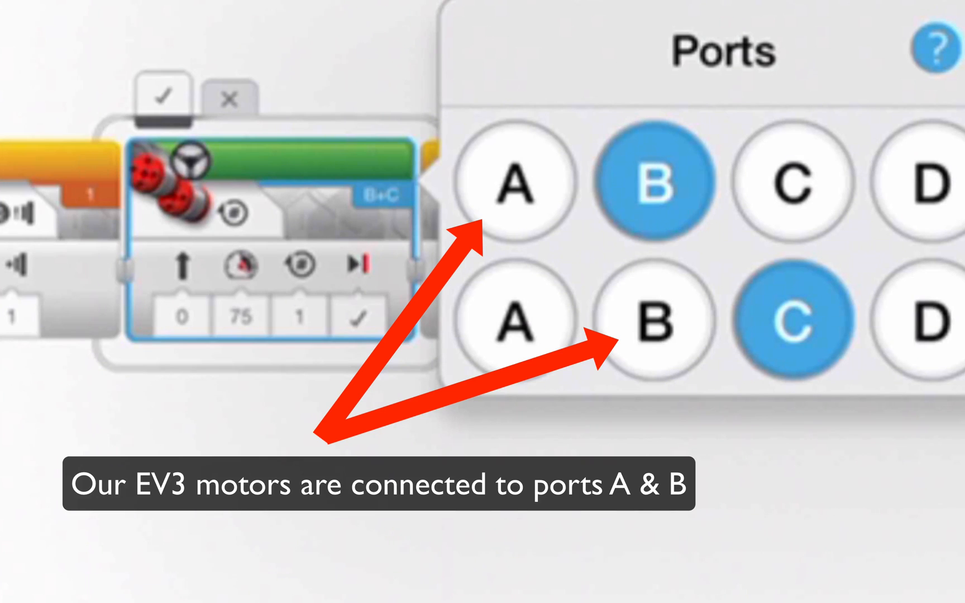
left_click(512, 182)
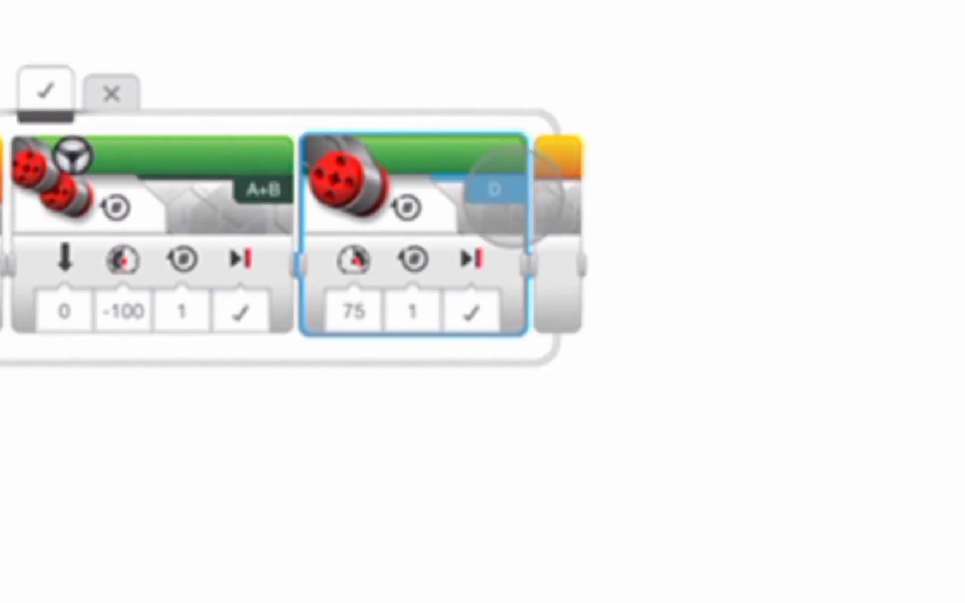
Set motor B to On at 75 and motor A to On for Seconds at -91 for 3 seconds.
left_click(494, 187)
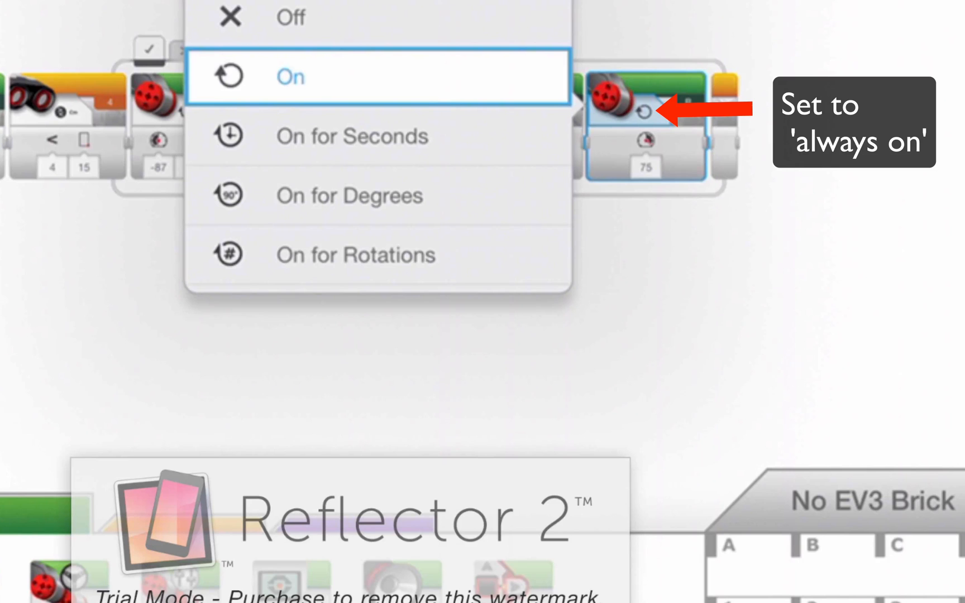
left_click(289, 76)
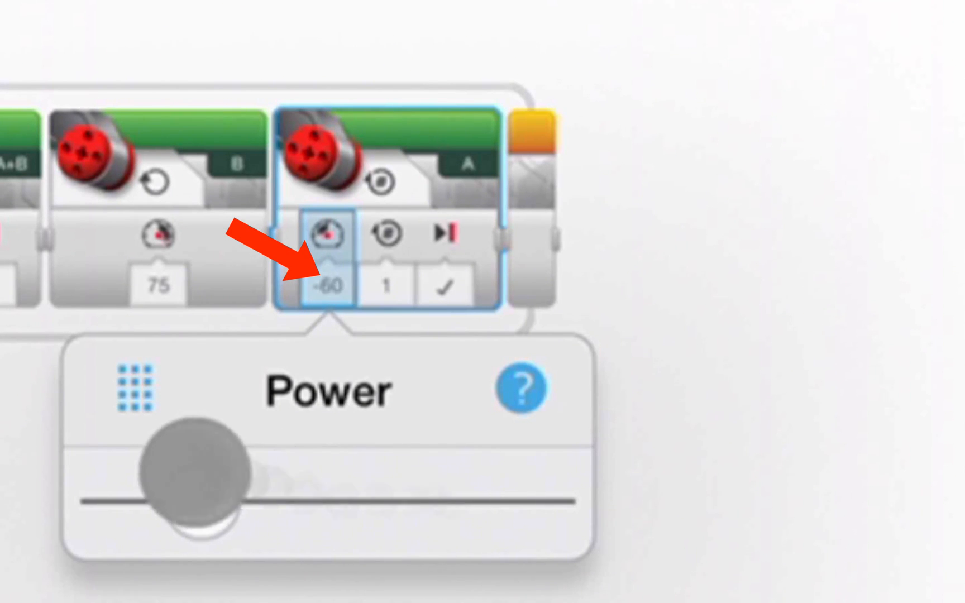
left_click_drag(184, 472, 129, 471)
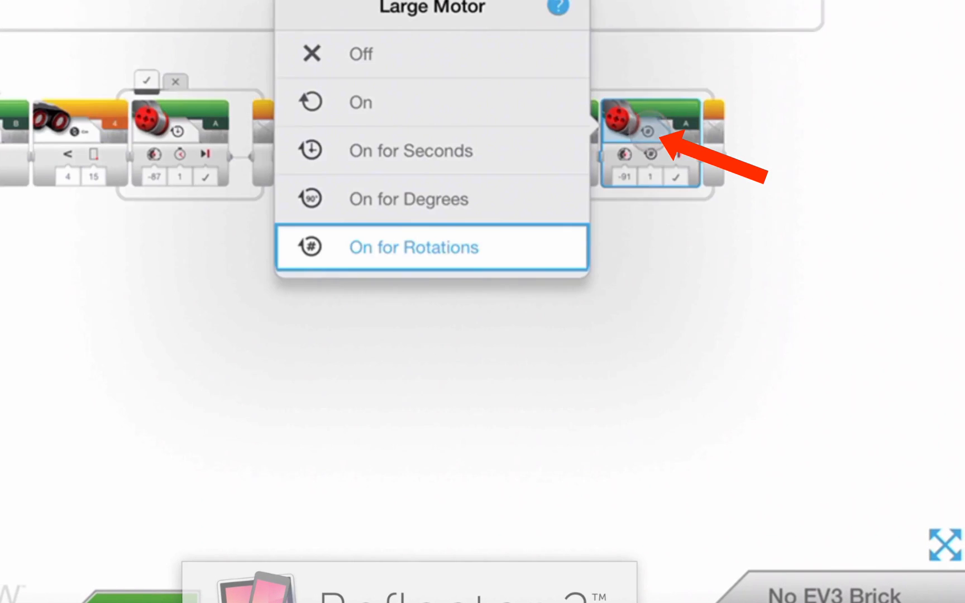
mouse_move(407, 150)
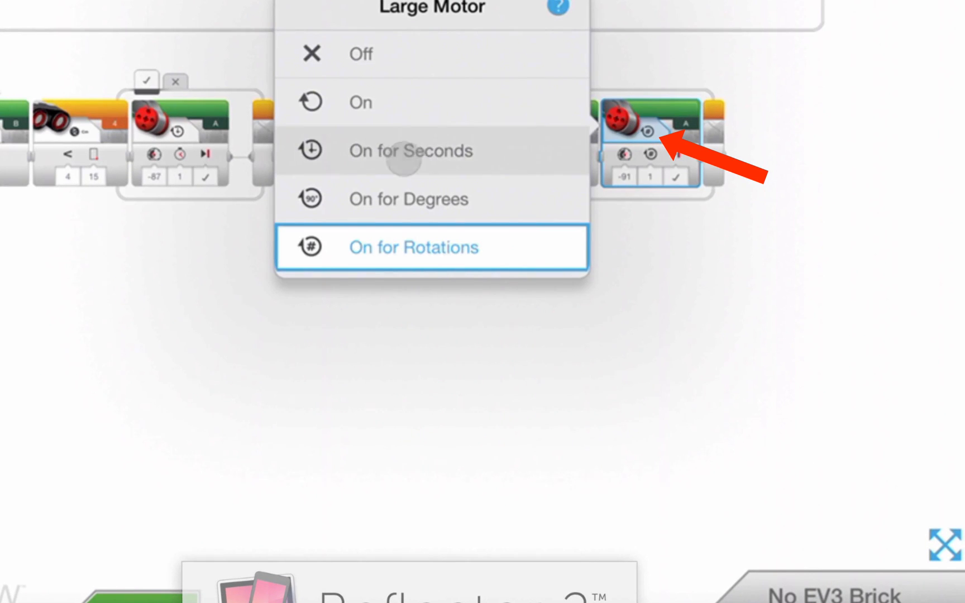
left_click(414, 246)
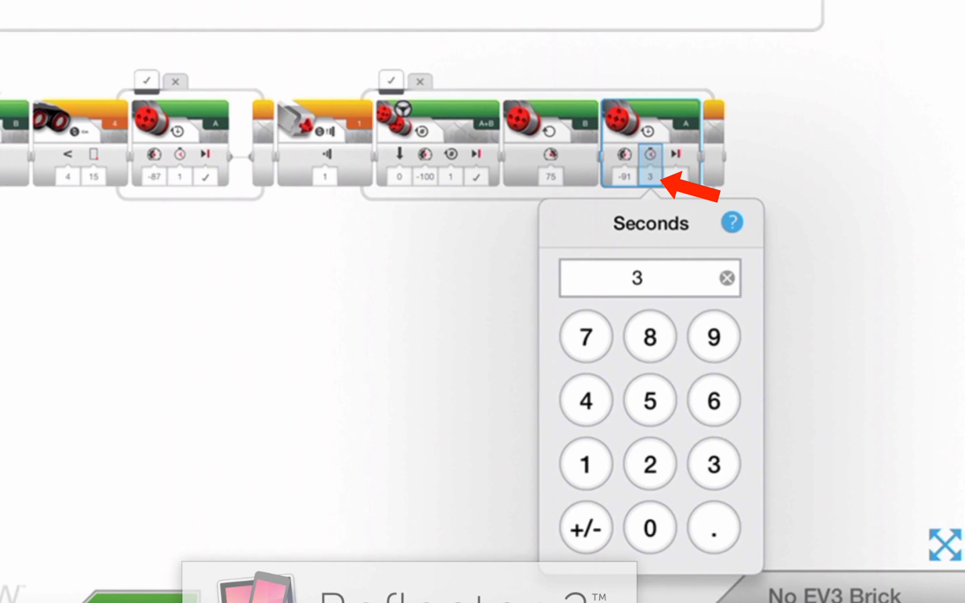
left_click(390, 418)
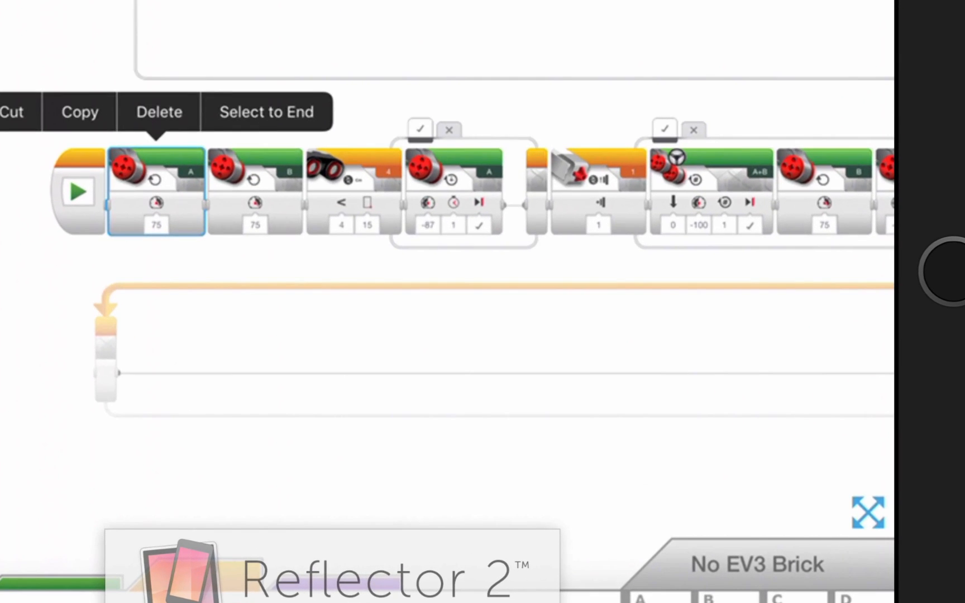
Select all blocks from the first onward and wrap them in an unlimited loop.
left_click(155, 179)
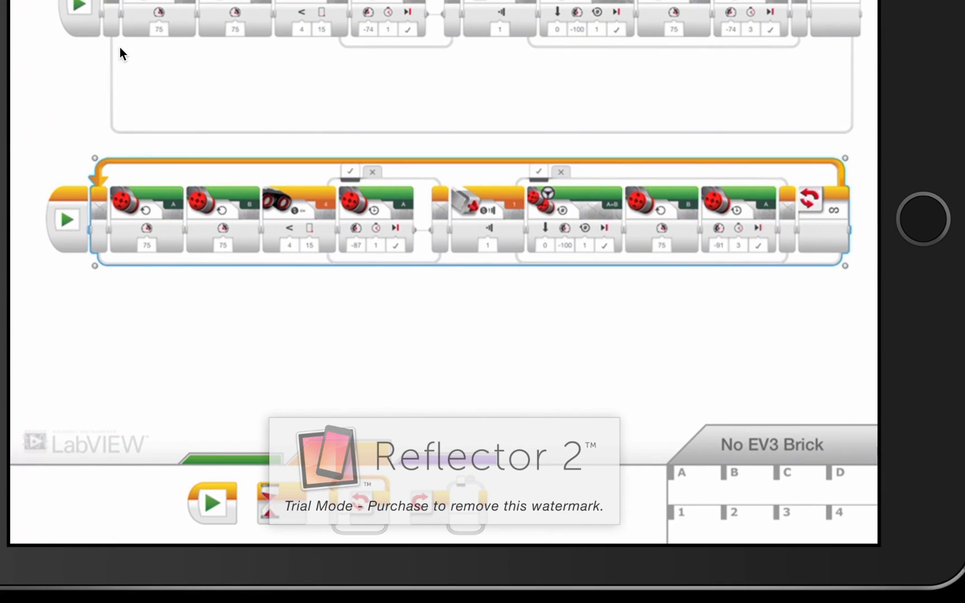
Confirm the ultrasonic switch reads port 4 and set the touch switch to port 2.
scroll("down", 3)
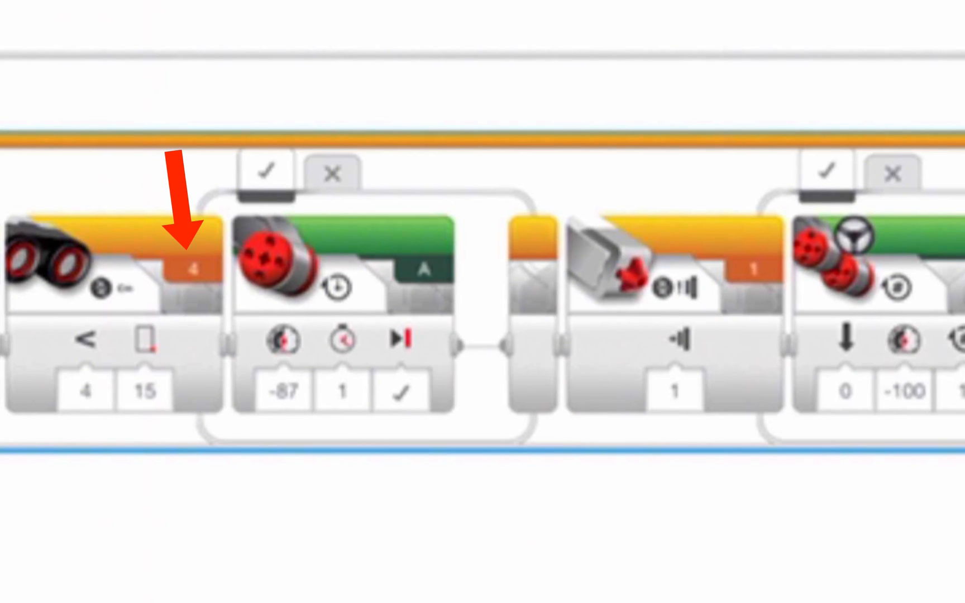
left_click(195, 268)
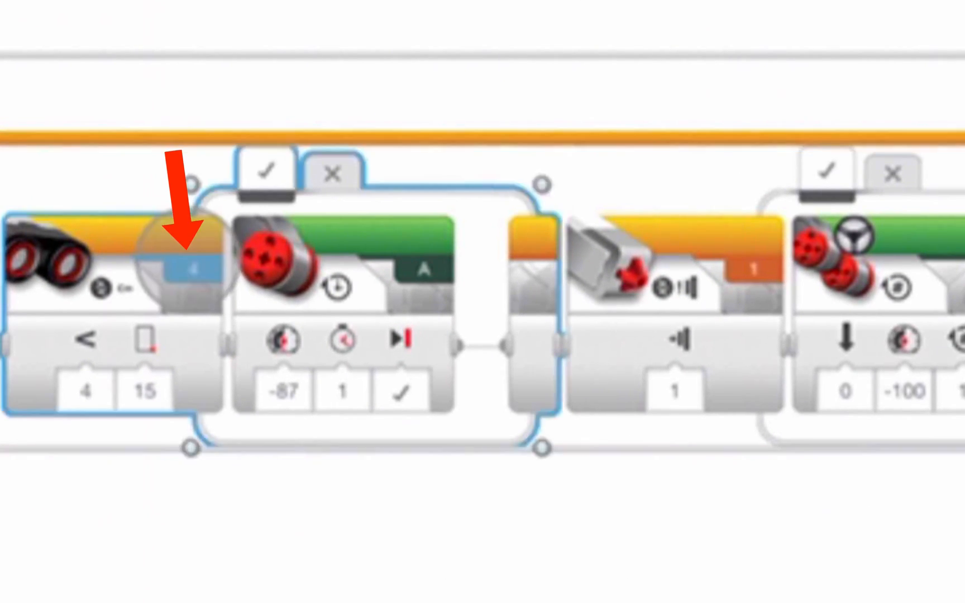
left_click(184, 270)
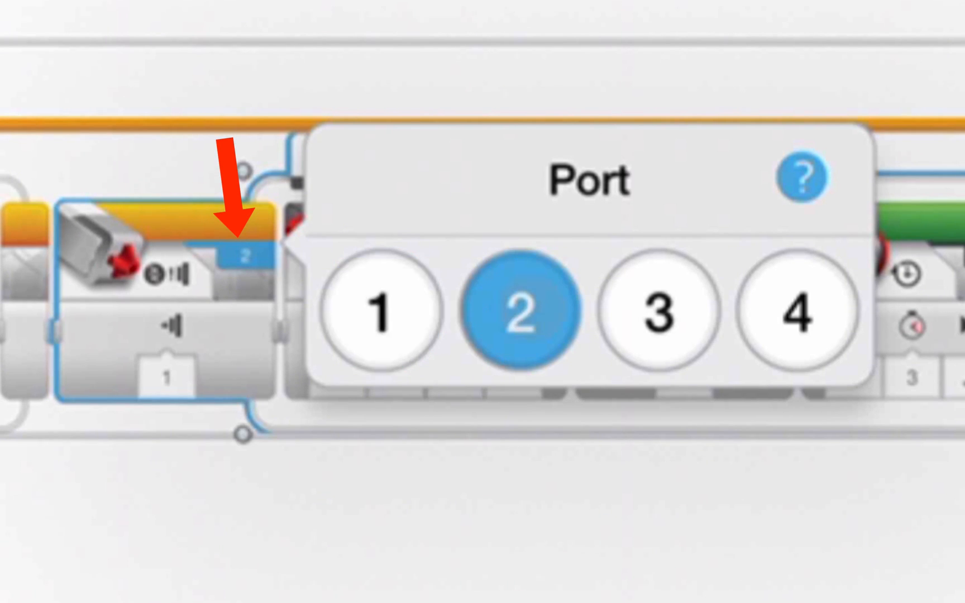
left_click(521, 309)
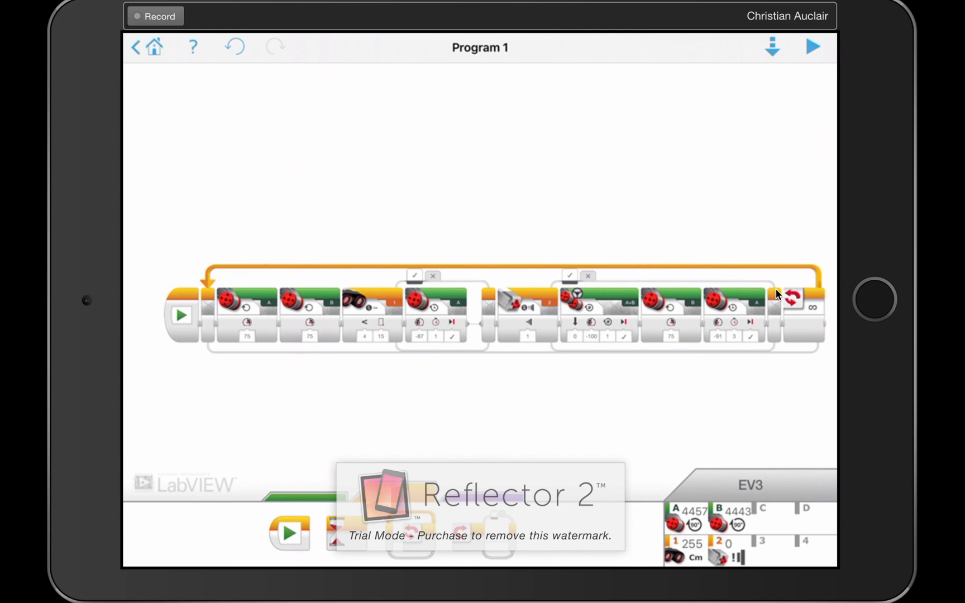
Upload the finished looping program to the connected EV3 brick.
left_click(772, 47)
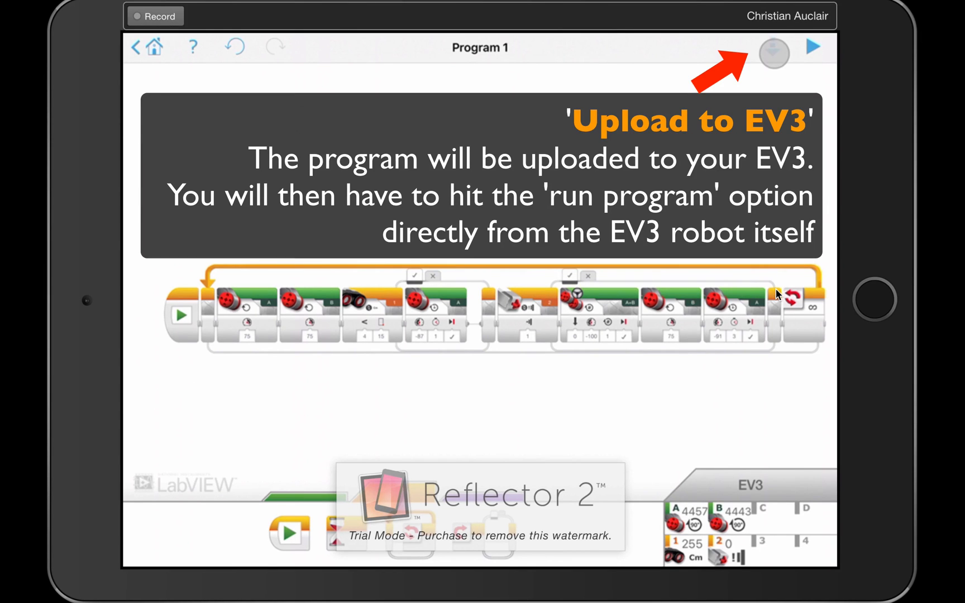
left_click(773, 47)
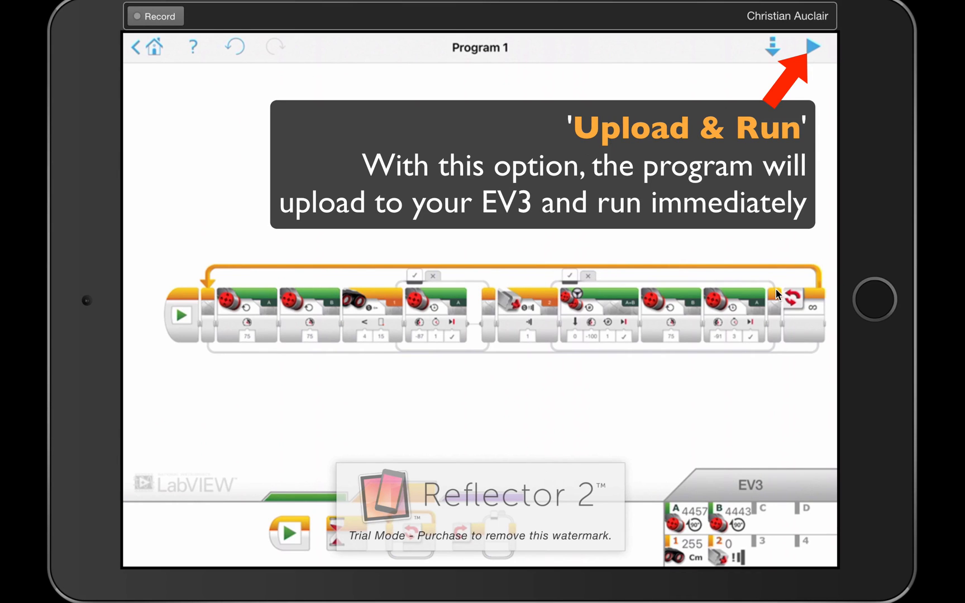
Upload the wall-following program to the EV3 brick, run it, then stop the run.
left_click(813, 50)
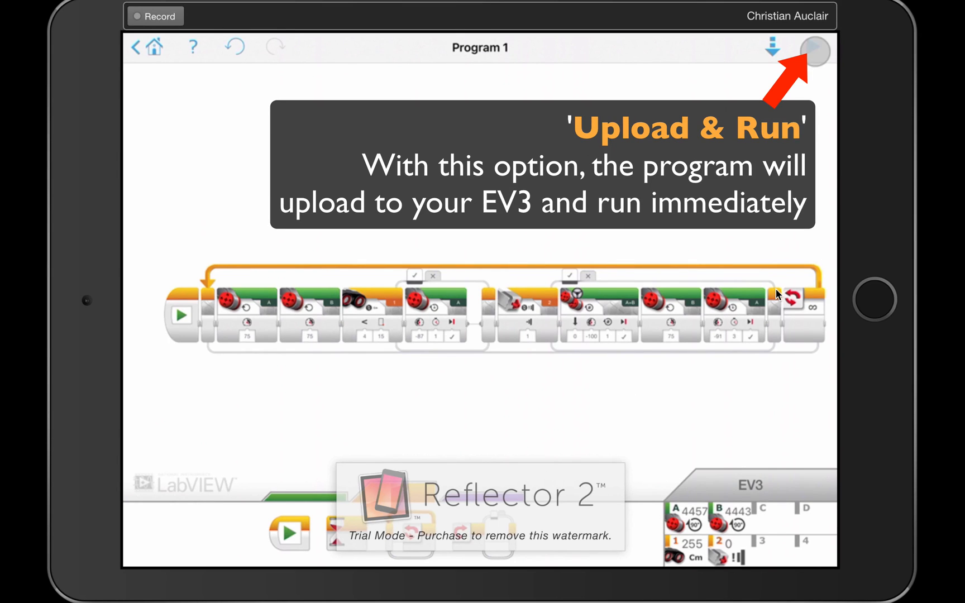
left_click(813, 51)
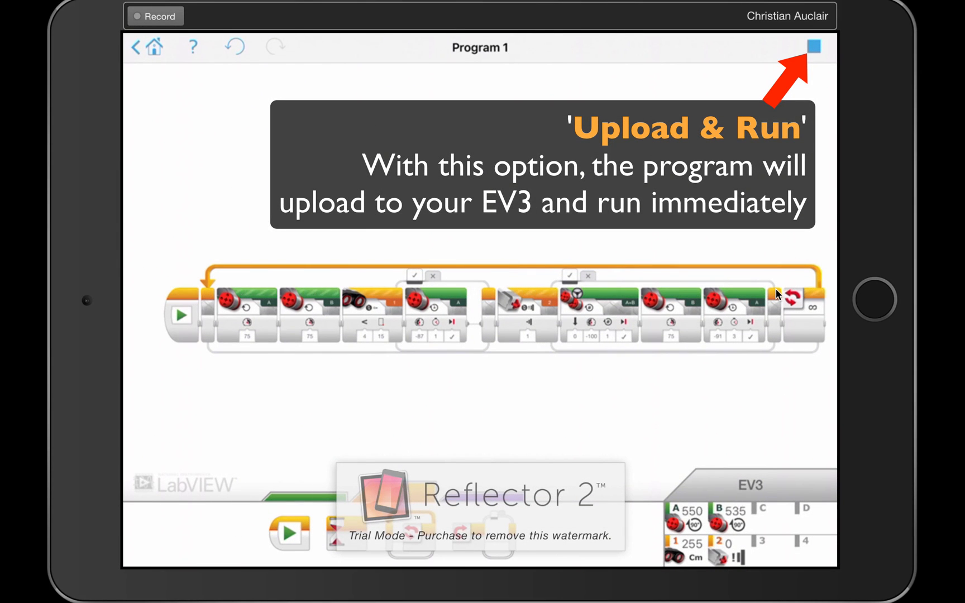
left_click(813, 47)
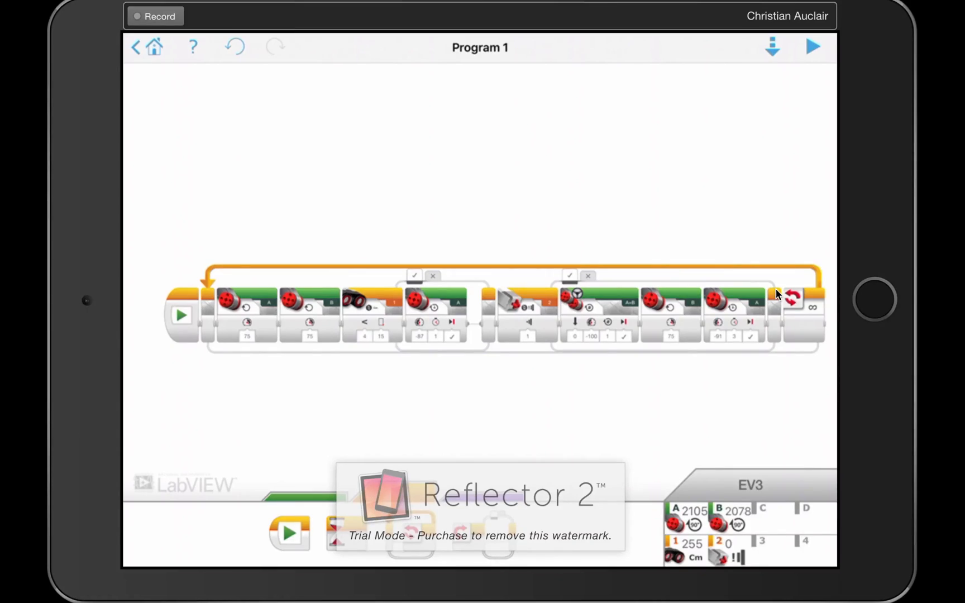